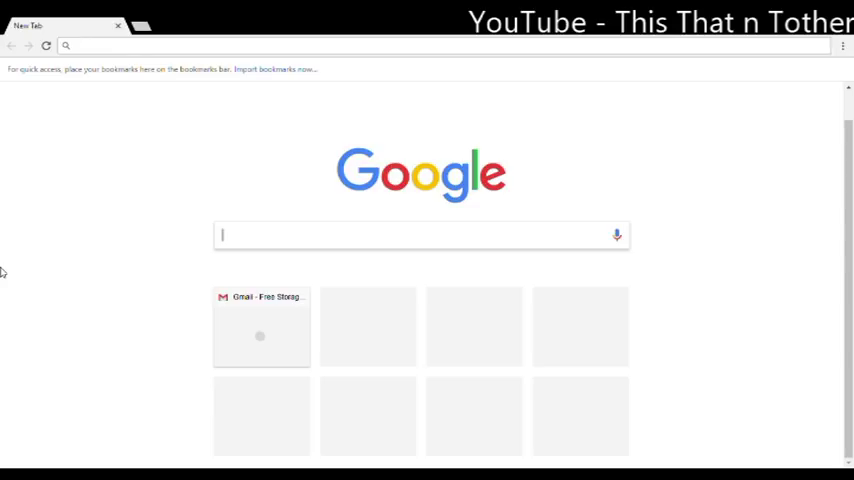
# Search Google for 'gmail' and open the 'Gmail - Google' result
pyautogui.write('gmail')
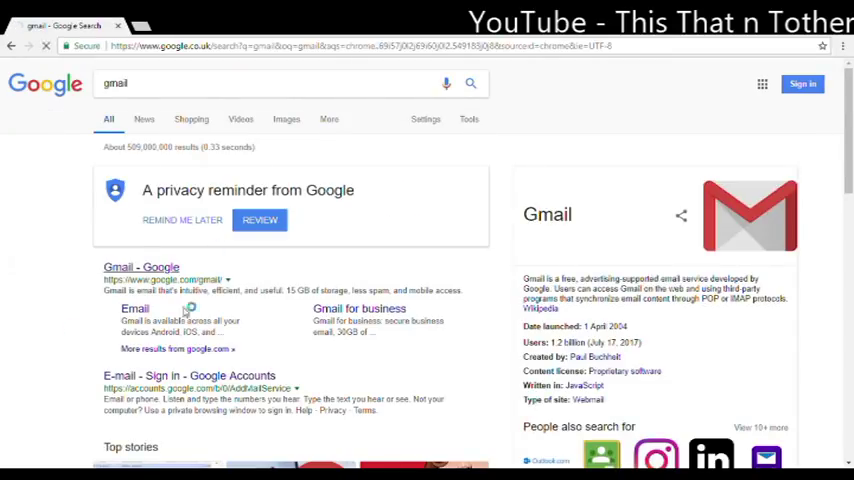
pyautogui.click(141, 266)
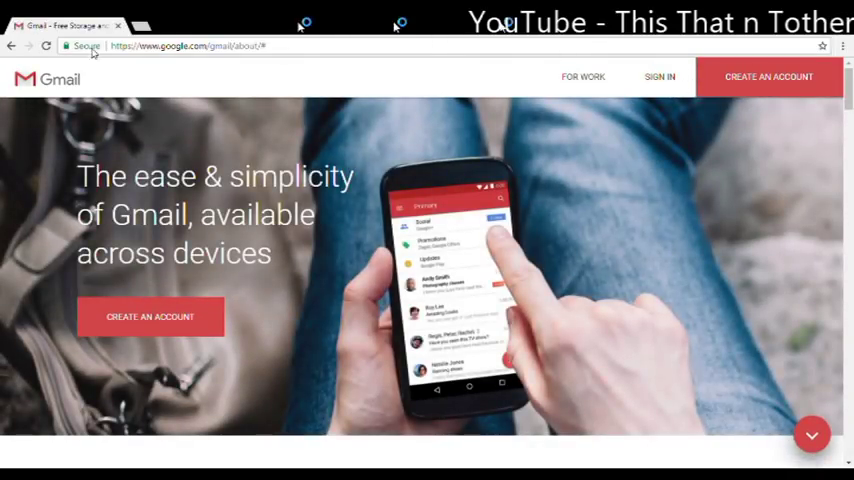
# Start creating a Google account and enter the name, username and password
pyautogui.click(769, 76)
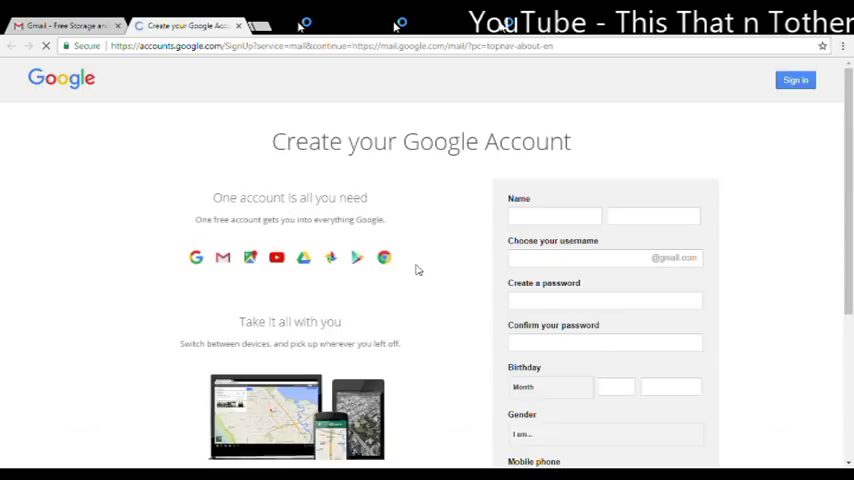
pyautogui.write('Vl')
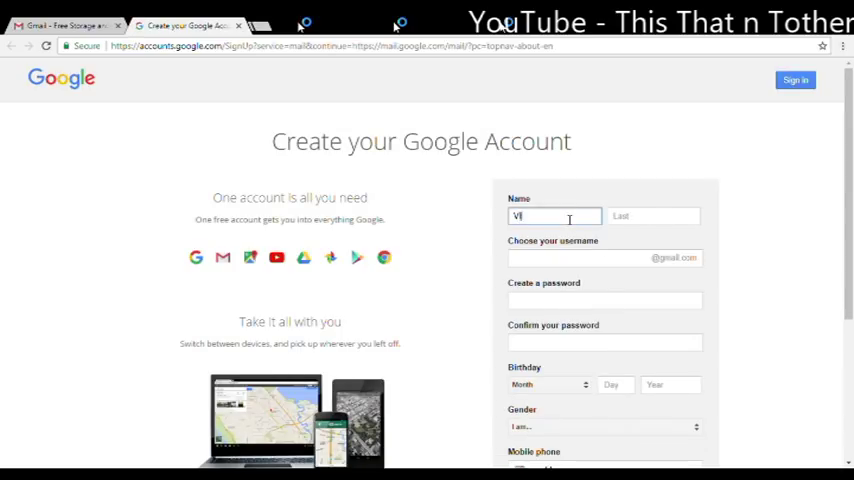
pyautogui.click(605, 257)
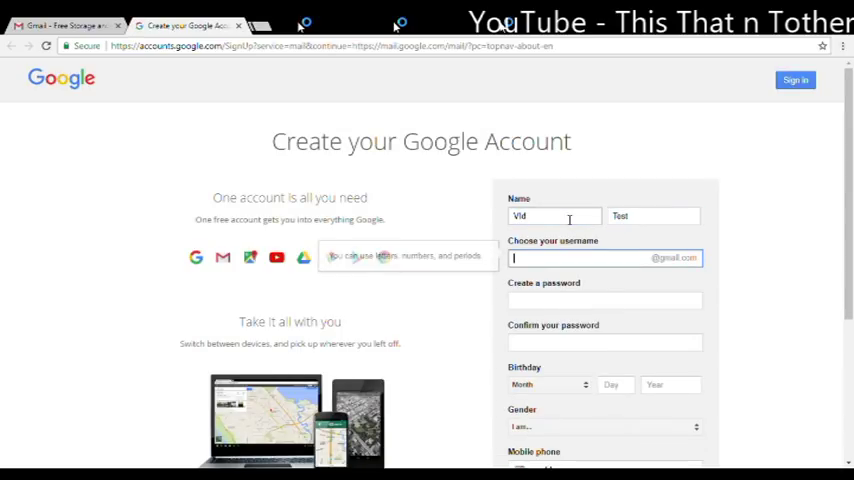
pyautogui.write('v')
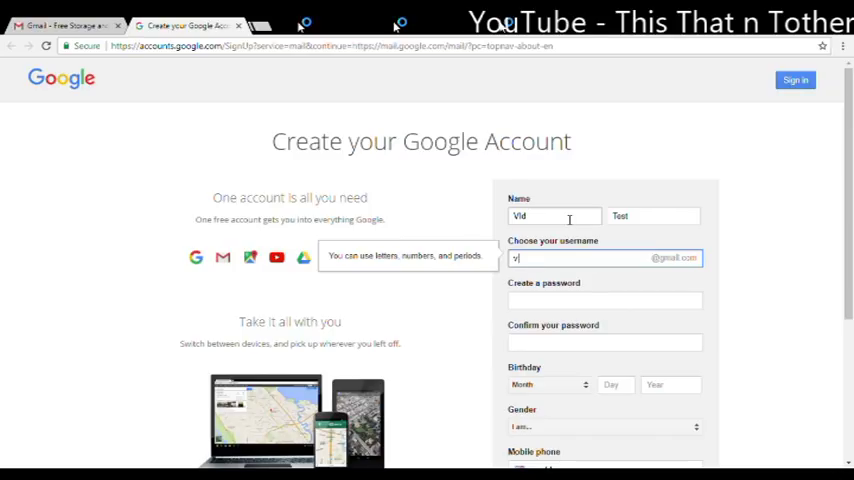
pyautogui.click(605, 300)
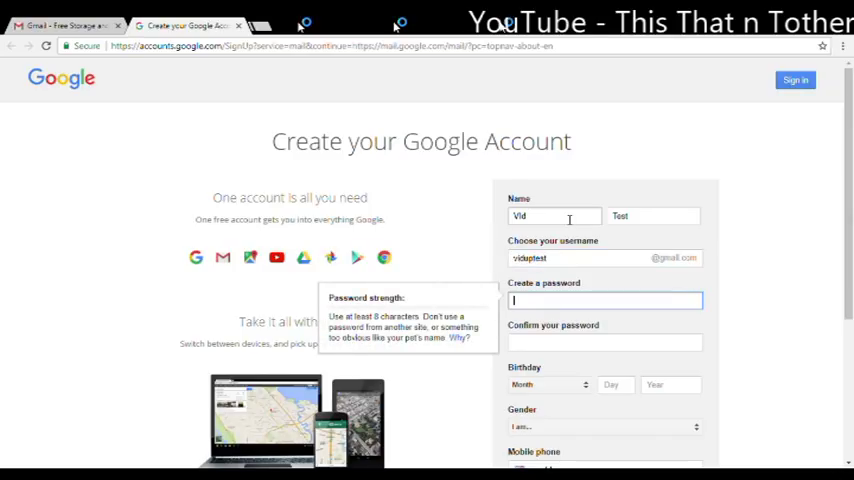
pyautogui.write('•')
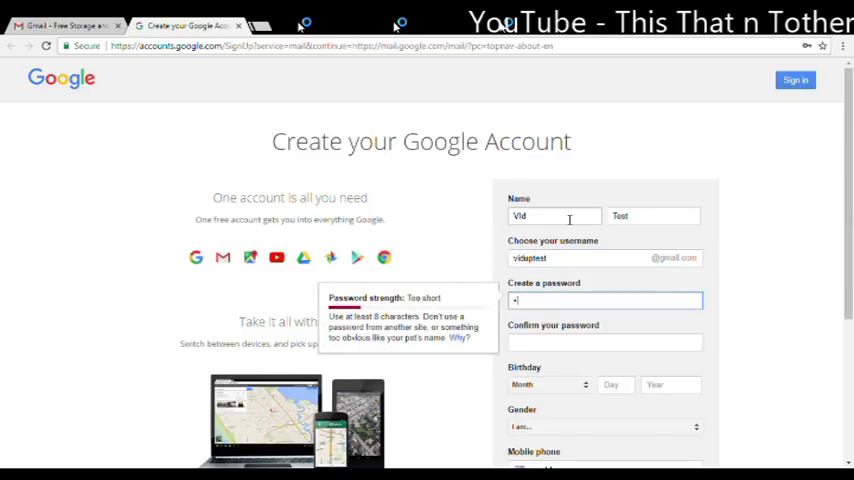
pyautogui.press('Backspace')
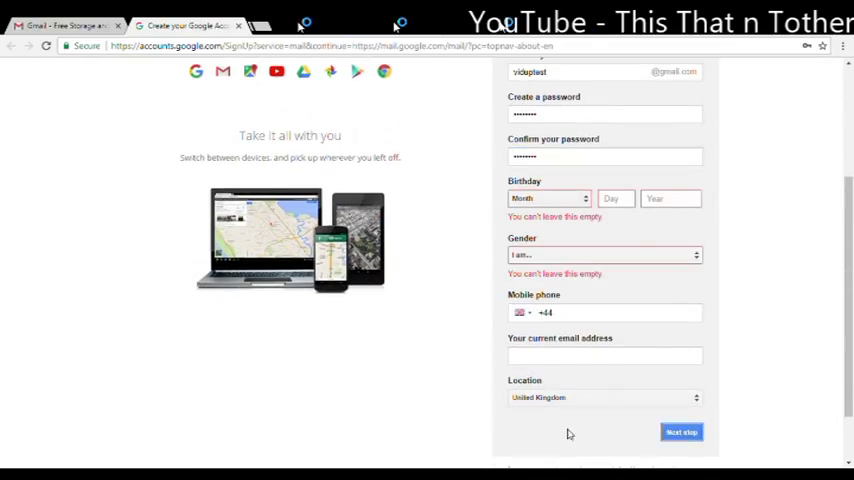
# Set the birthday to March 1980 and gender to Male, then submit the form
pyautogui.click(548, 198)
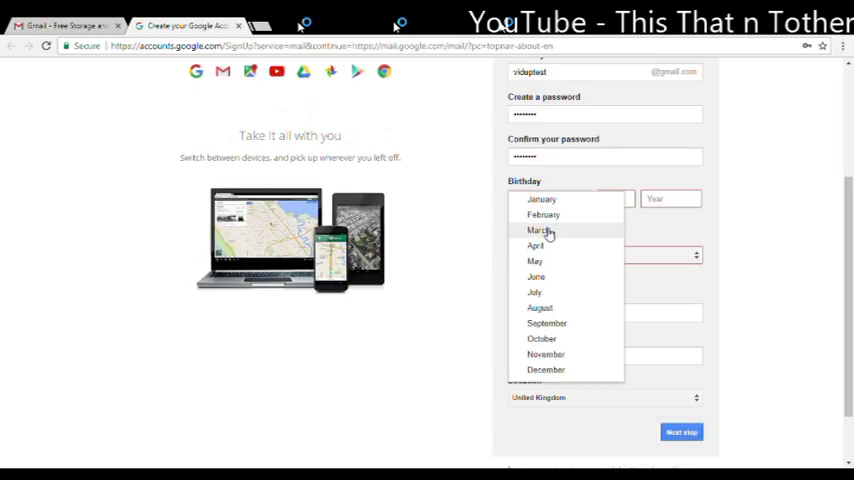
pyautogui.click(540, 230)
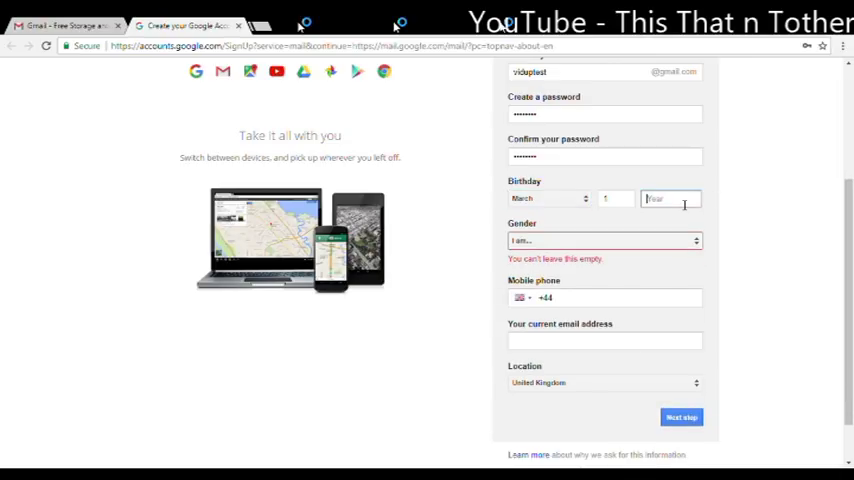
pyautogui.write('198')
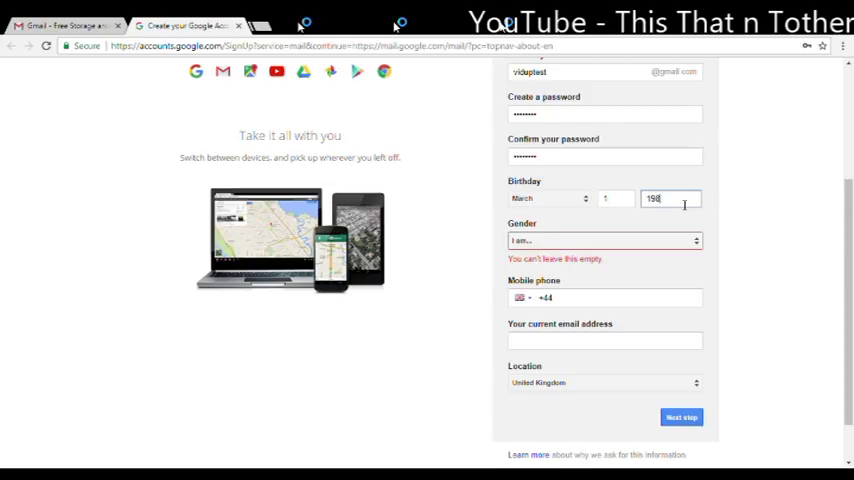
pyautogui.click(604, 240)
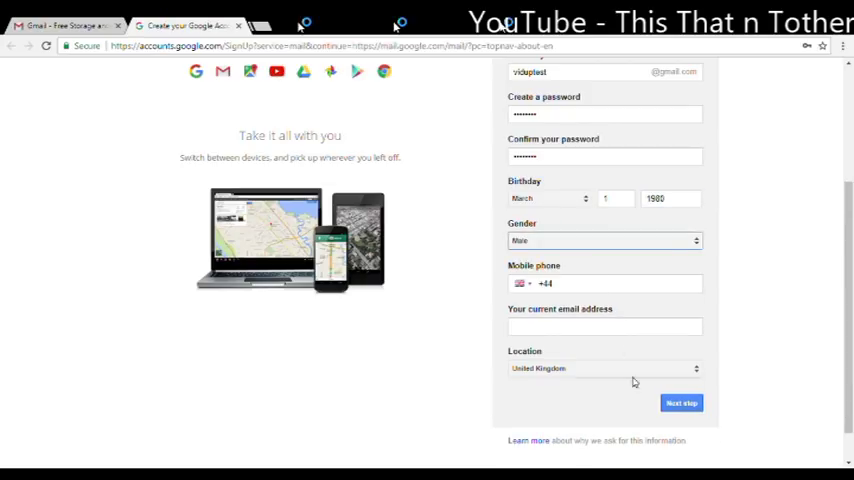
pyautogui.click(681, 402)
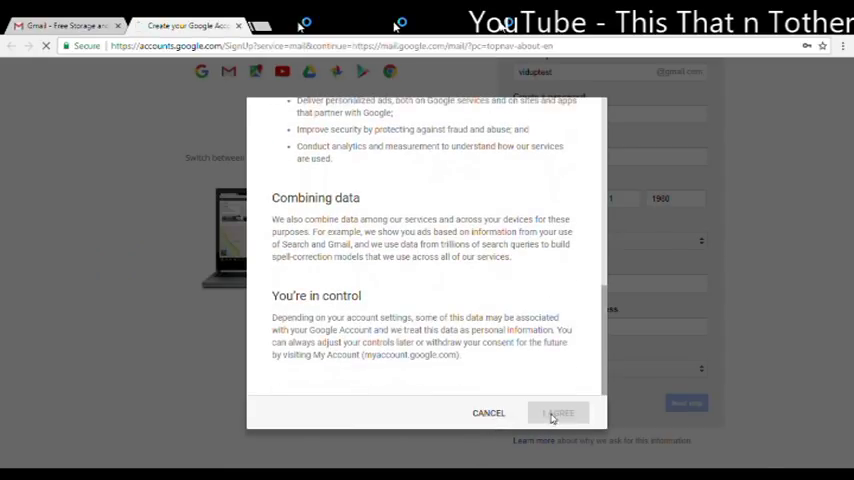
# Agree to the privacy terms, continue into Gmail, and search for YouTube
pyautogui.click(557, 412)
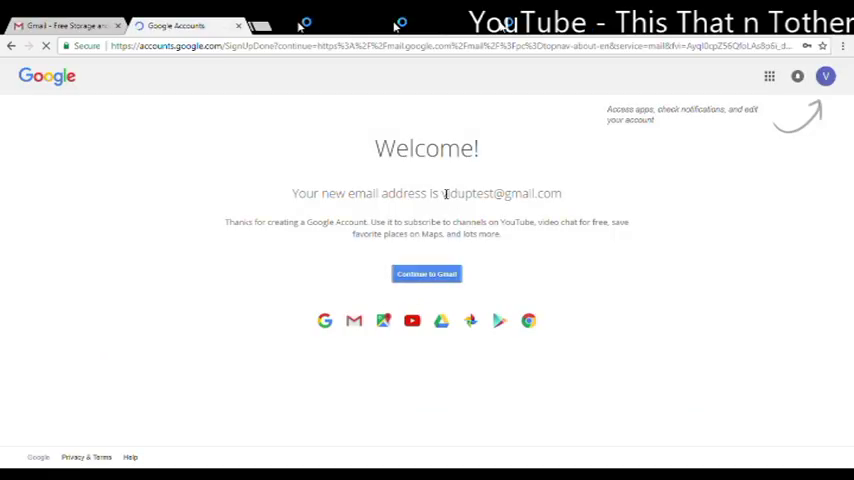
pyautogui.click(268, 25)
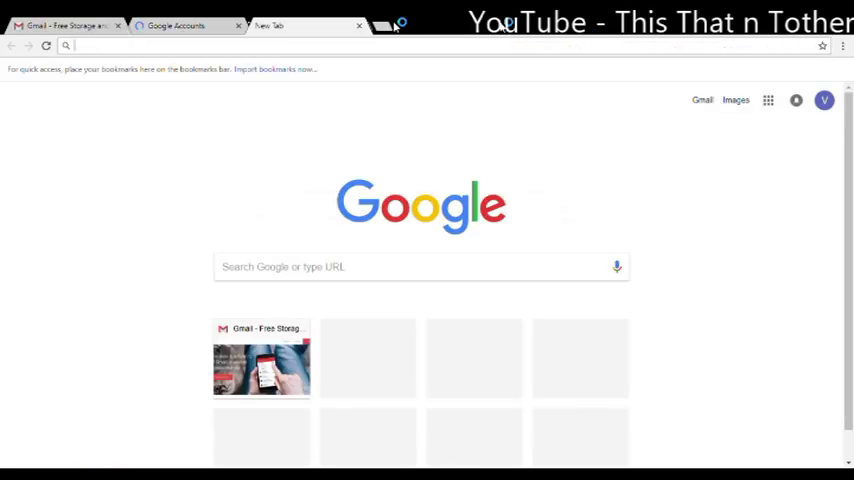
pyautogui.write('youtube.com')
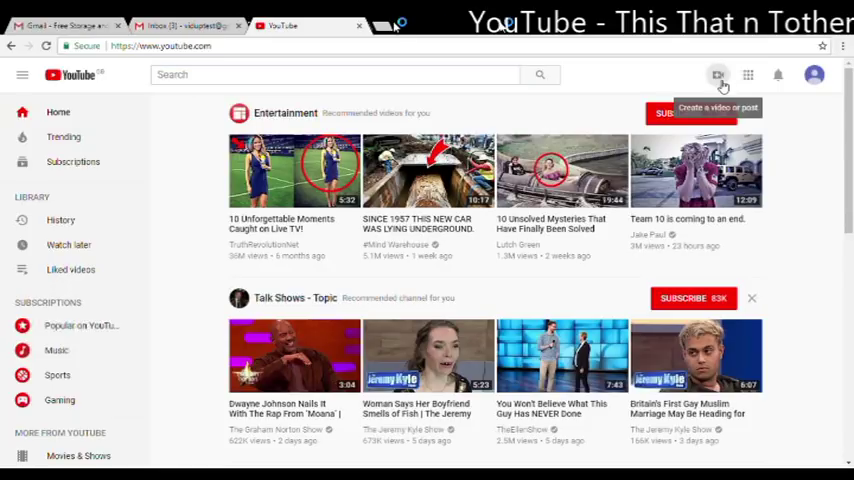
# Choose to upload a video from the create menu and confirm creating the channel
pyautogui.click(718, 74)
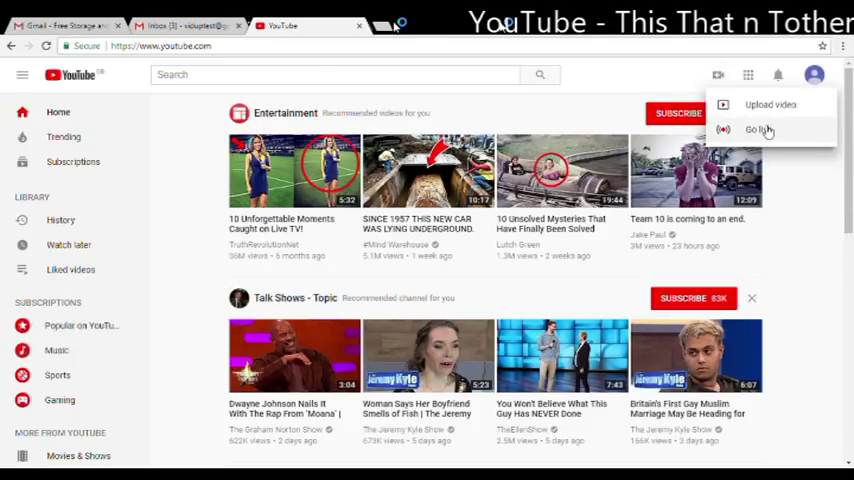
pyautogui.moveTo(758, 113)
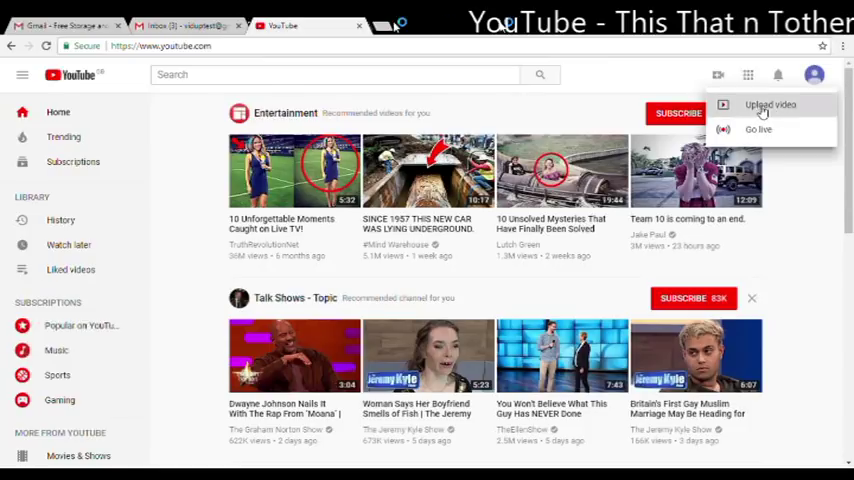
pyautogui.click(770, 104)
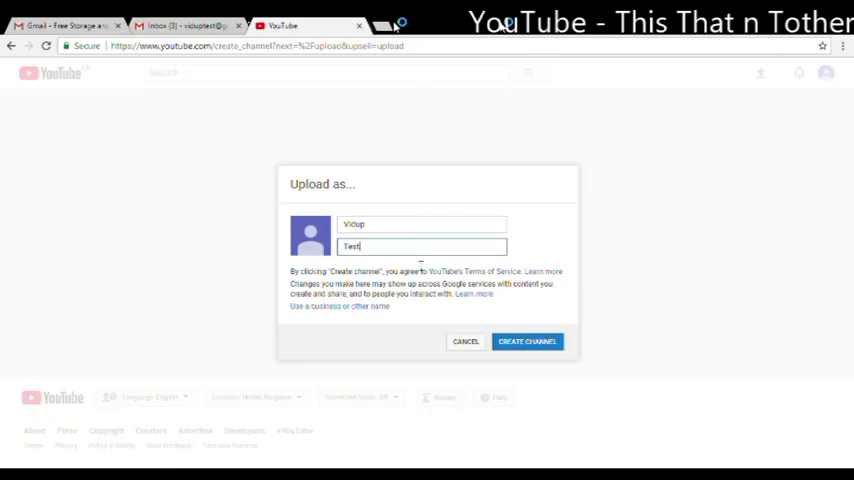
pyautogui.click(527, 341)
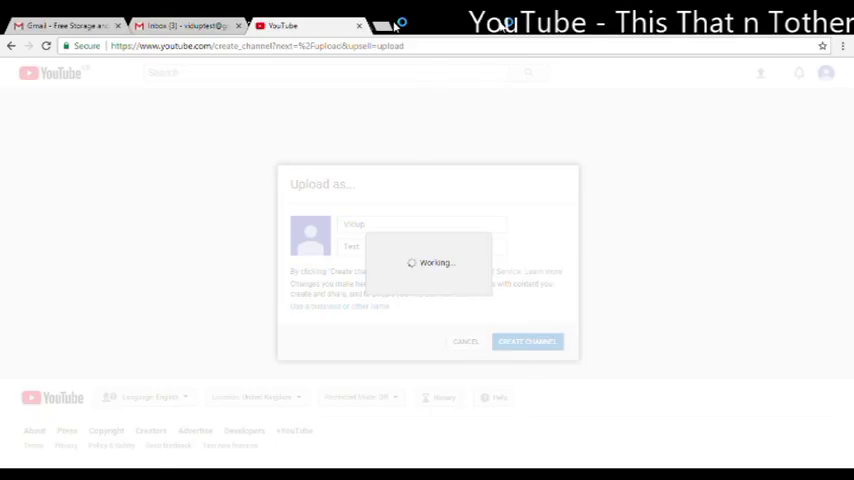
pyautogui.click(527, 341)
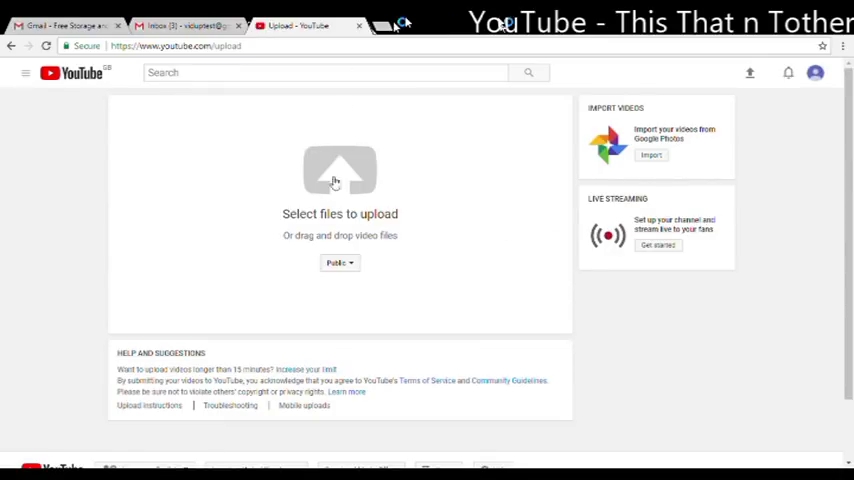
pyautogui.moveTo(749, 72)
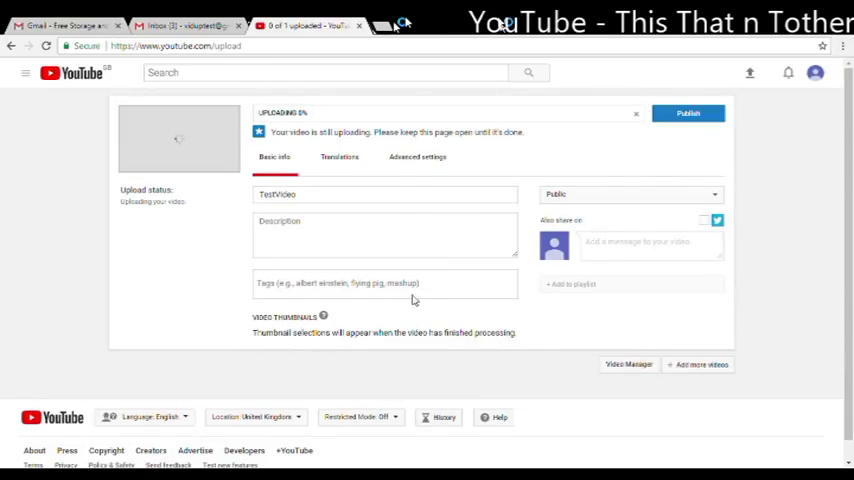
pyautogui.moveTo(382, 194)
pyautogui.write('Learn')
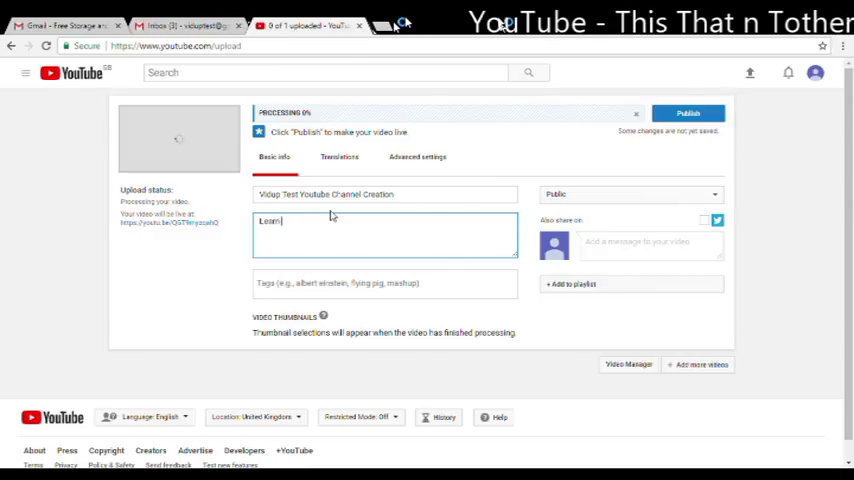
# Enter the description 'Learn how to create a channel' and tags including 'create youtube channel'
pyautogui.write('how to create a')
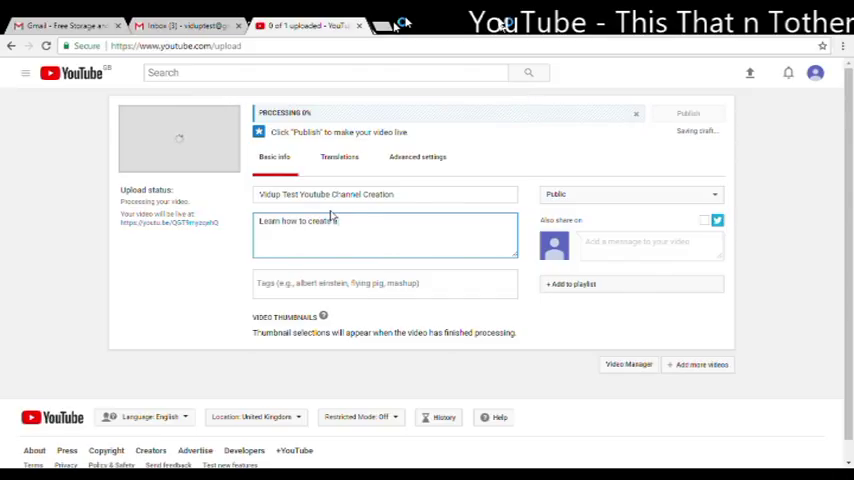
pyautogui.write('channel')
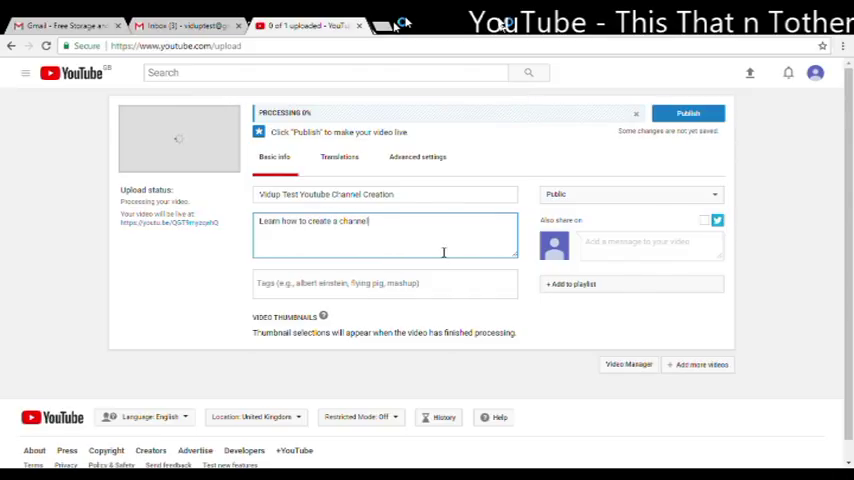
pyautogui.click(385, 283)
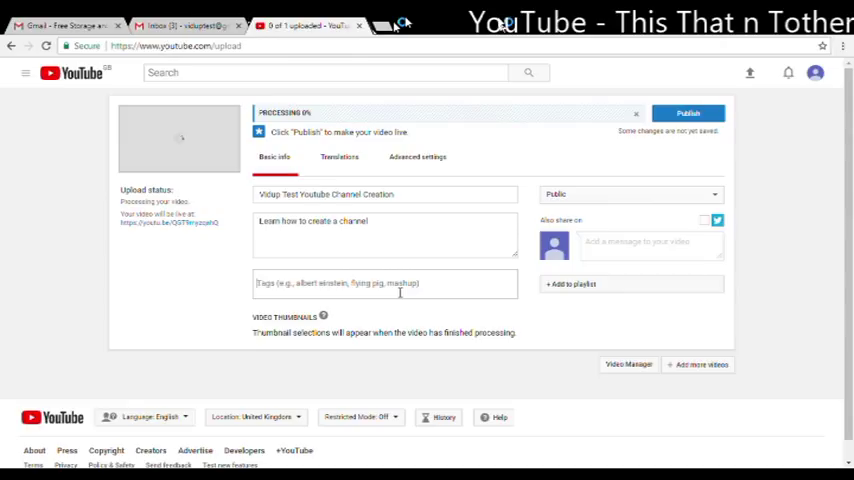
pyautogui.click(688, 112)
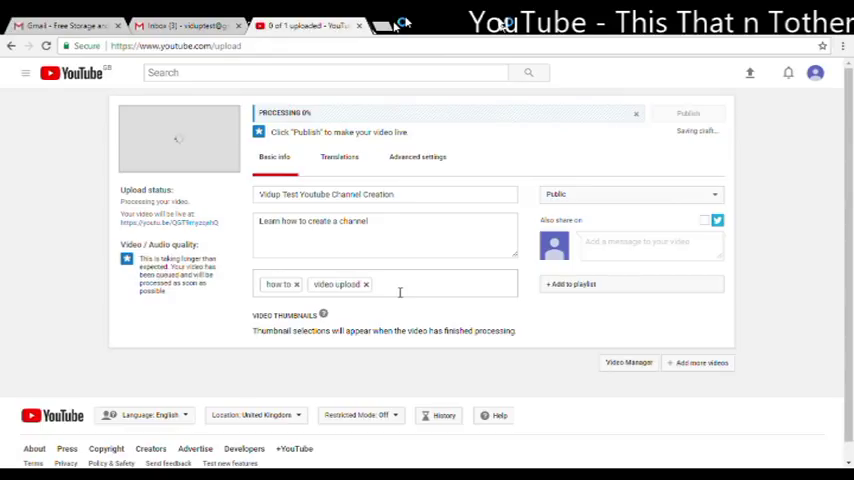
pyautogui.write('create')
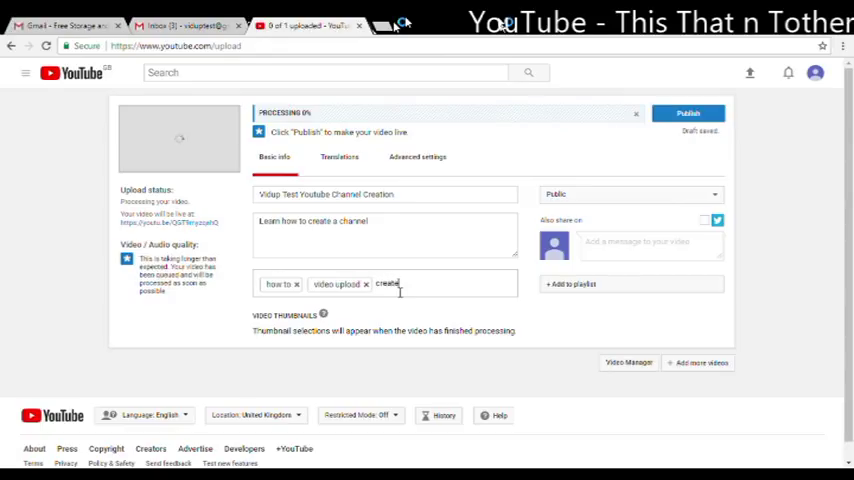
pyautogui.write('youtube channel')
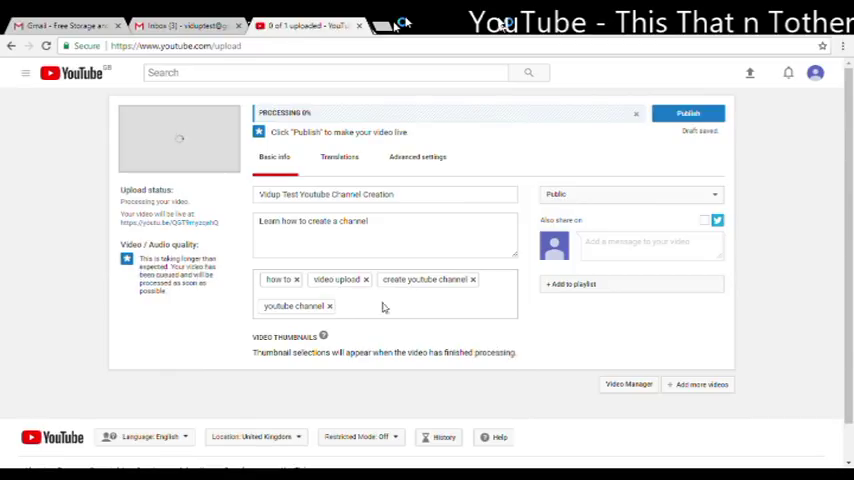
pyautogui.click(417, 157)
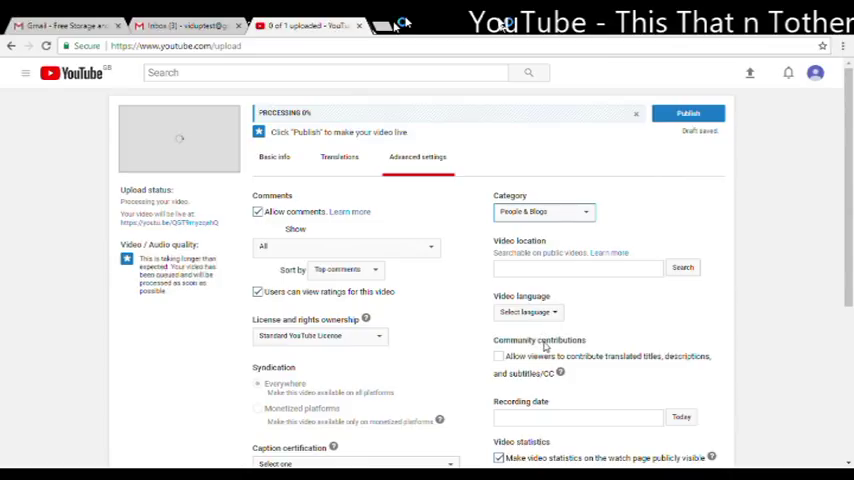
# Set the category to Howto & Style, return to Basic info and publish the video
pyautogui.scroll(-3)
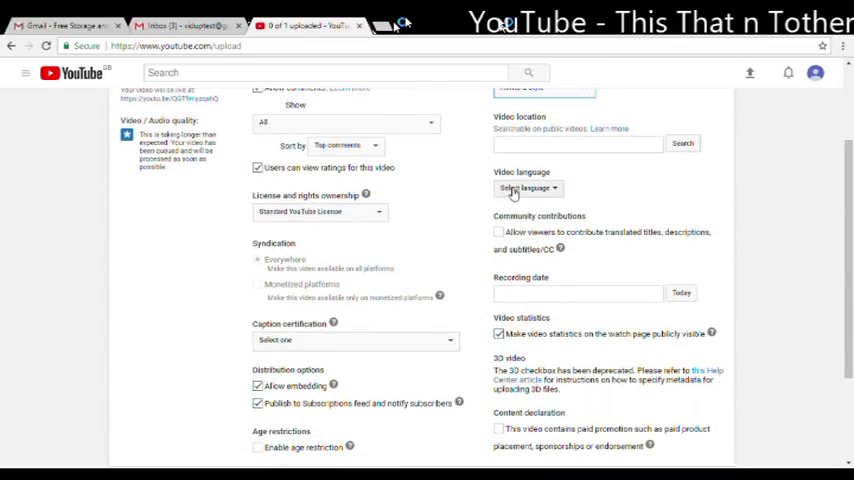
pyautogui.scroll(-3)
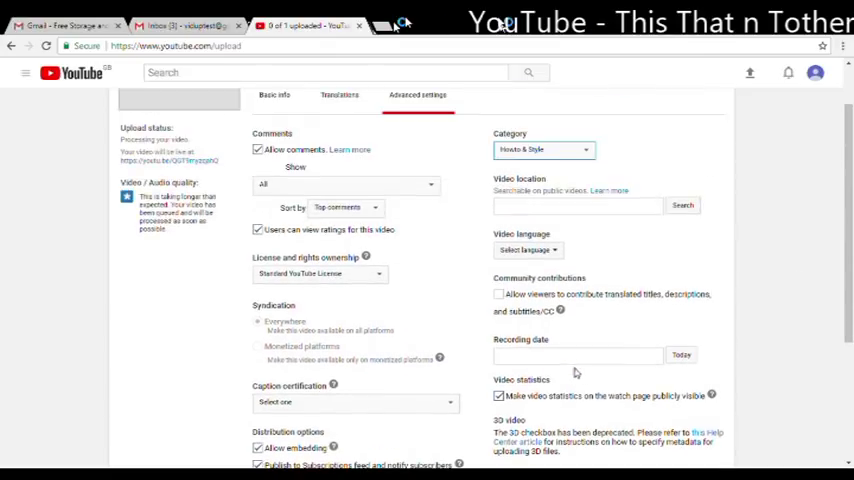
pyautogui.click(274, 156)
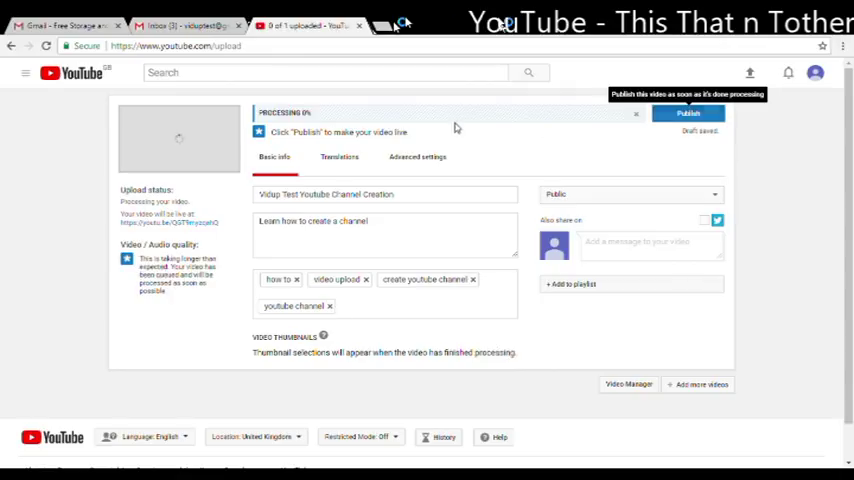
pyautogui.click(688, 113)
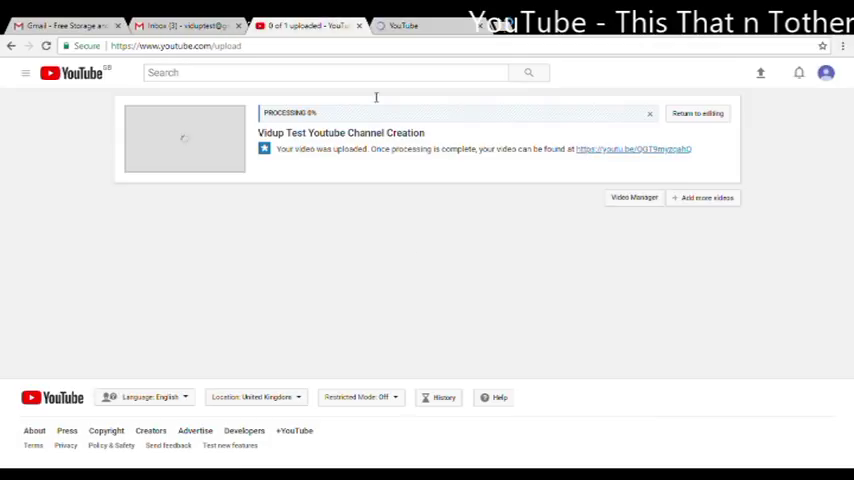
# Open the video's youtu.be link, scroll its watch page, and show the account menu
pyautogui.click(632, 149)
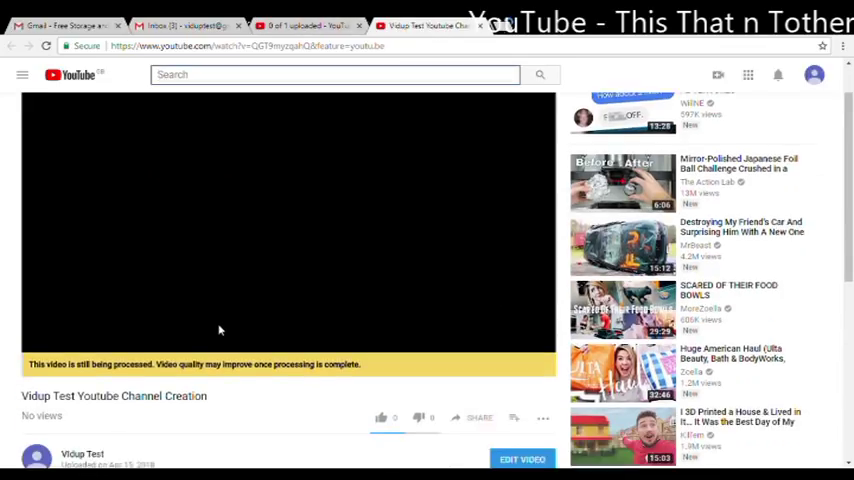
pyautogui.scroll(-3)
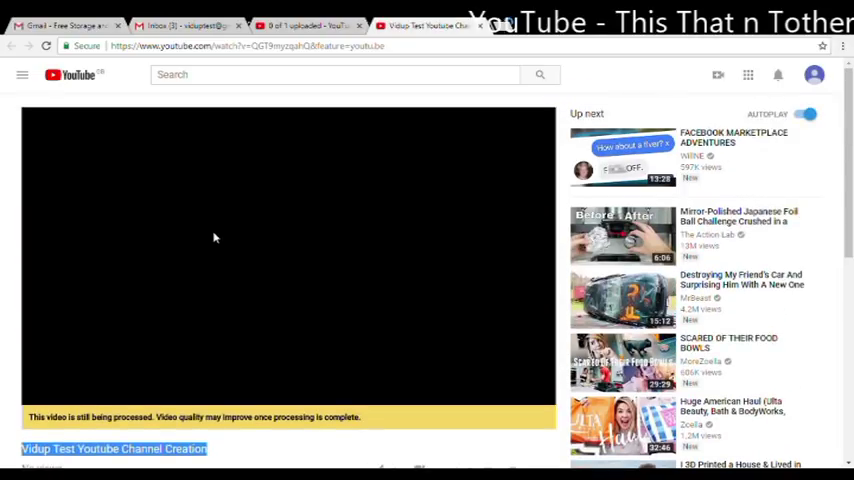
pyautogui.scroll(-3)
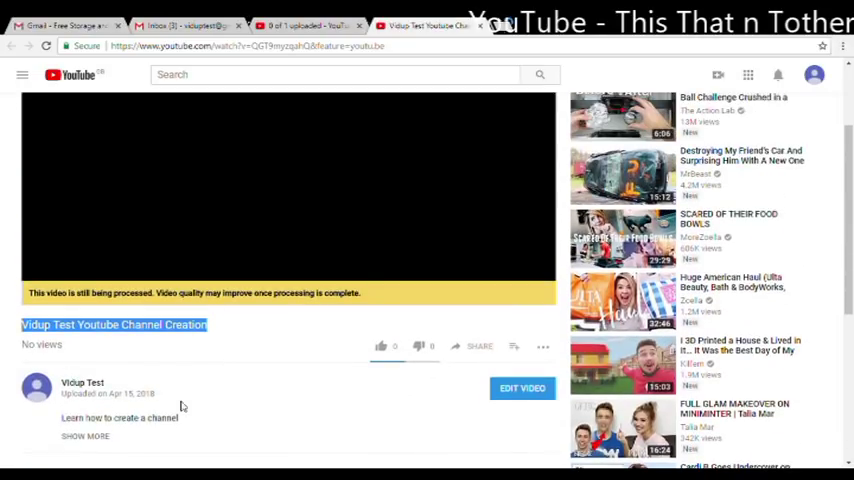
pyautogui.scroll(-3)
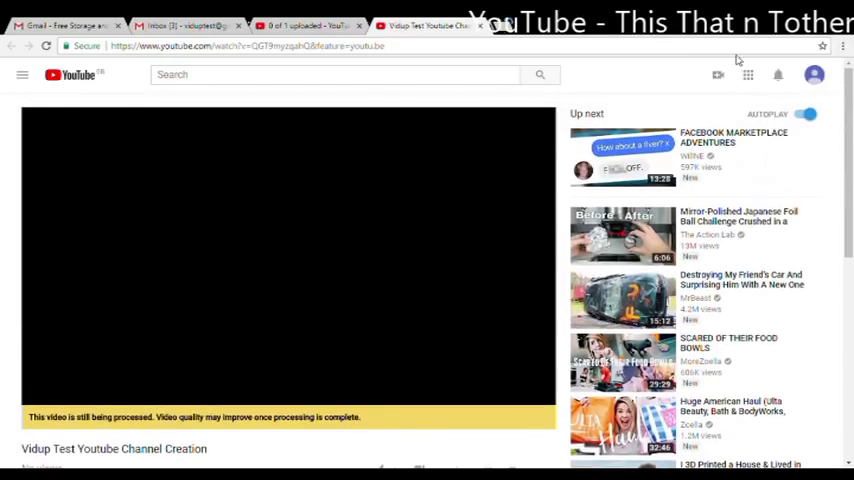
pyautogui.click(814, 74)
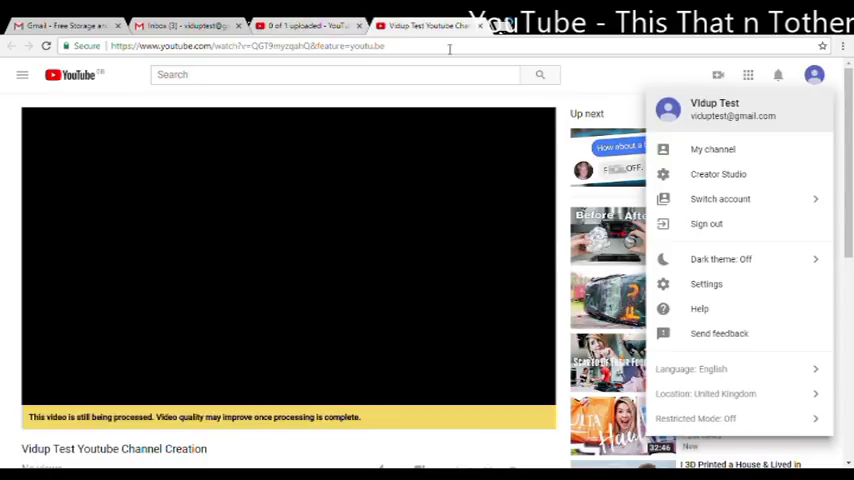
pyautogui.moveTo(434, 346)
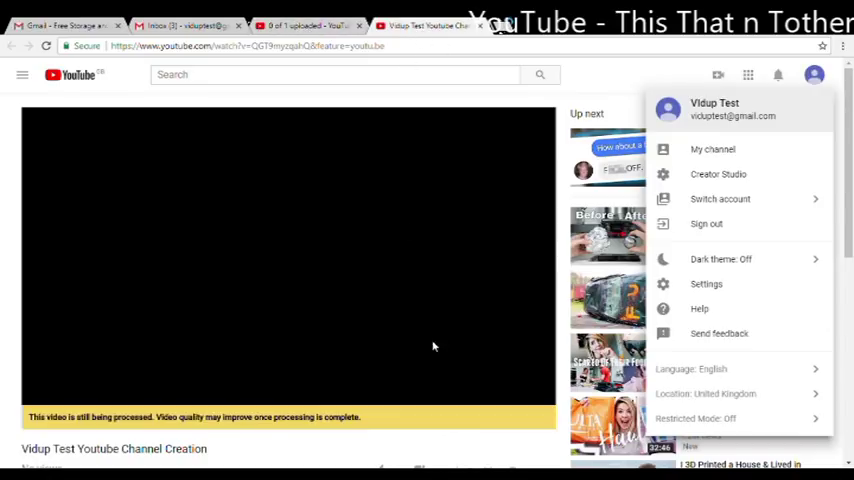